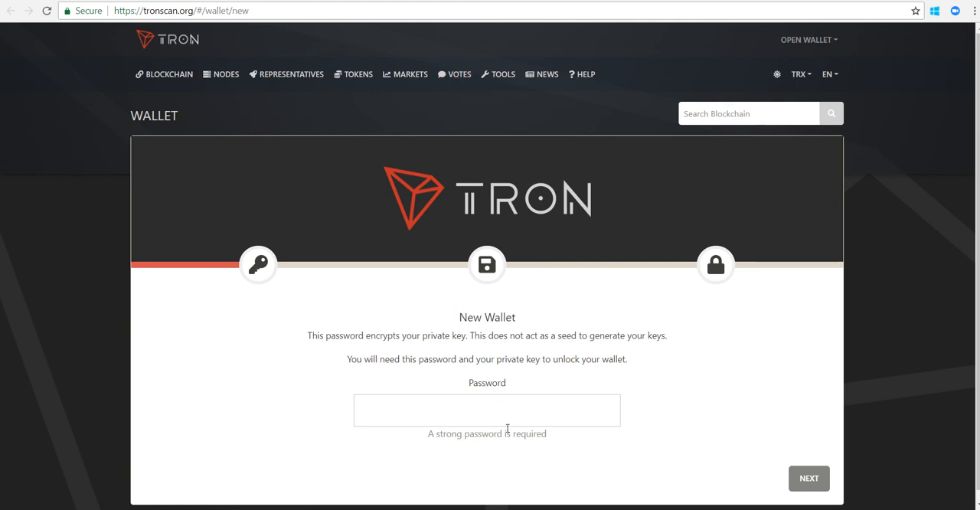
# Enter a strong password for the new wallet until it is rated secure.
pyautogui.write('a')
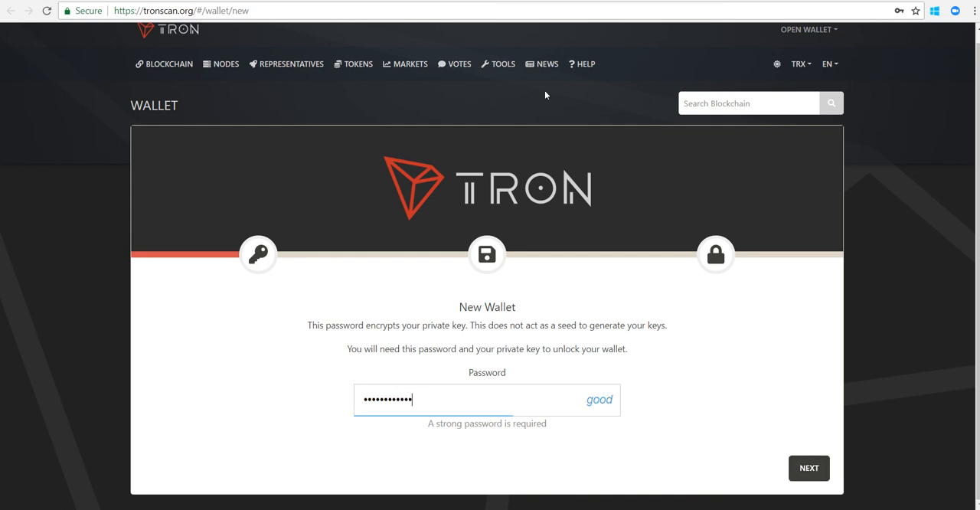
pyautogui.write('••')
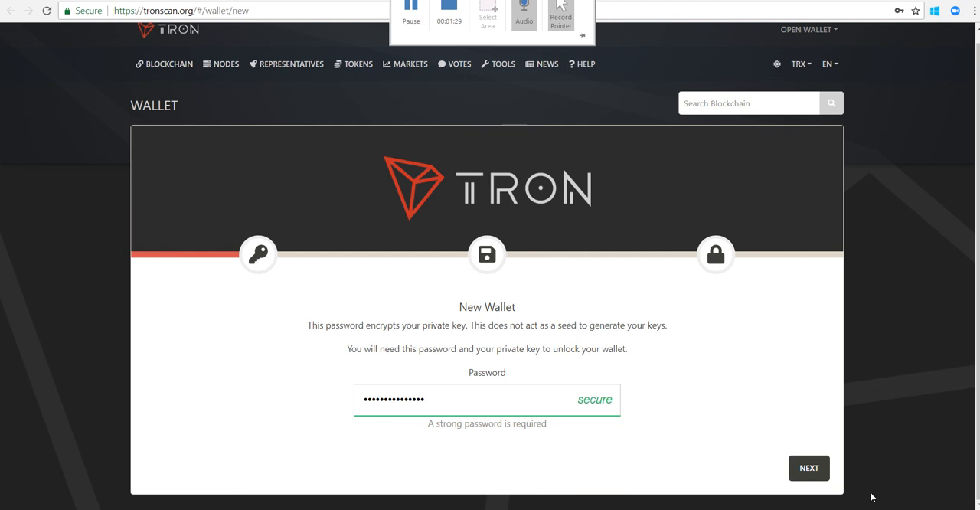
# Download the encrypted keystore file and continue to the private key step.
pyautogui.click(808, 469)
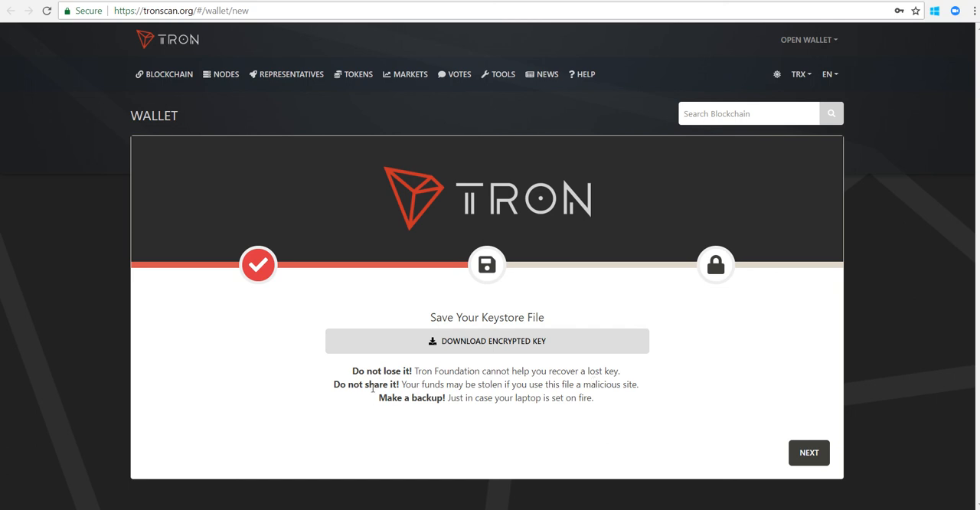
pyautogui.moveTo(547, 386)
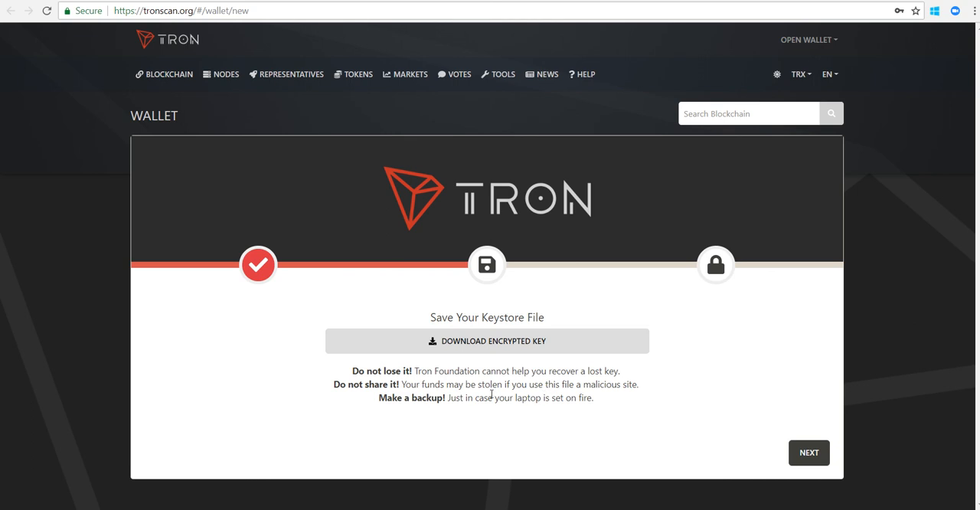
pyautogui.moveTo(602, 401)
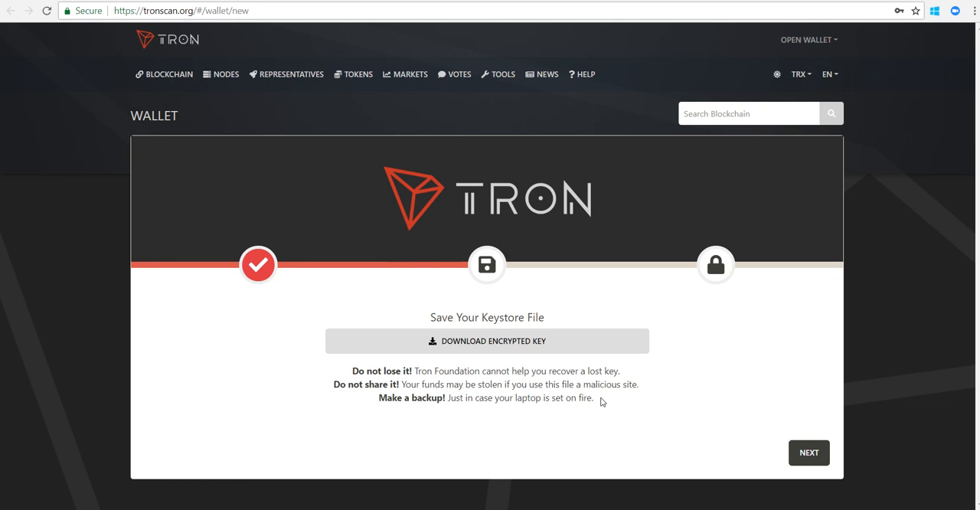
pyautogui.click(487, 340)
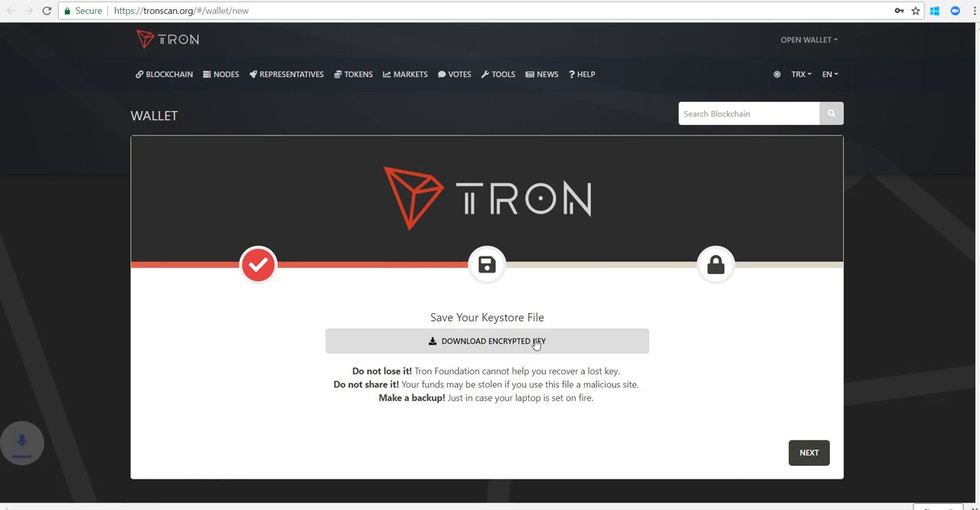
pyautogui.click(487, 340)
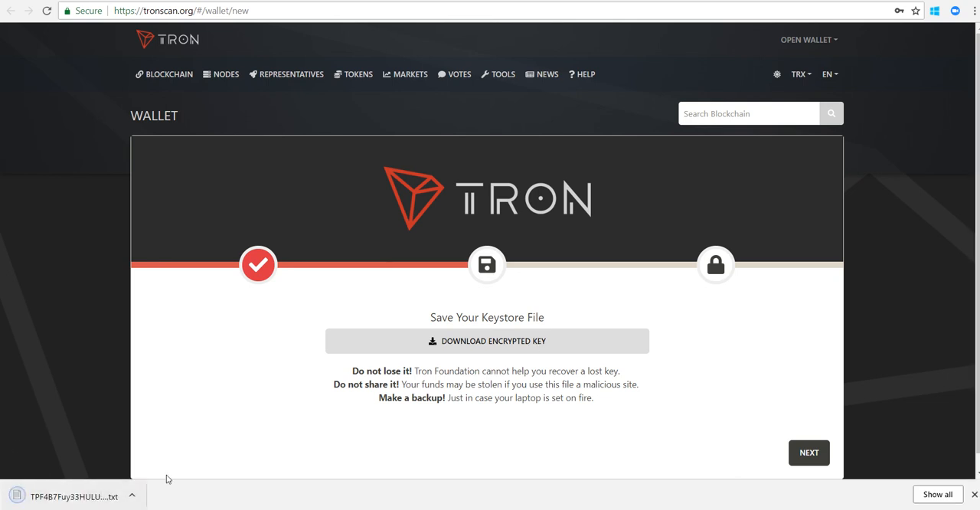
pyautogui.moveTo(757, 420)
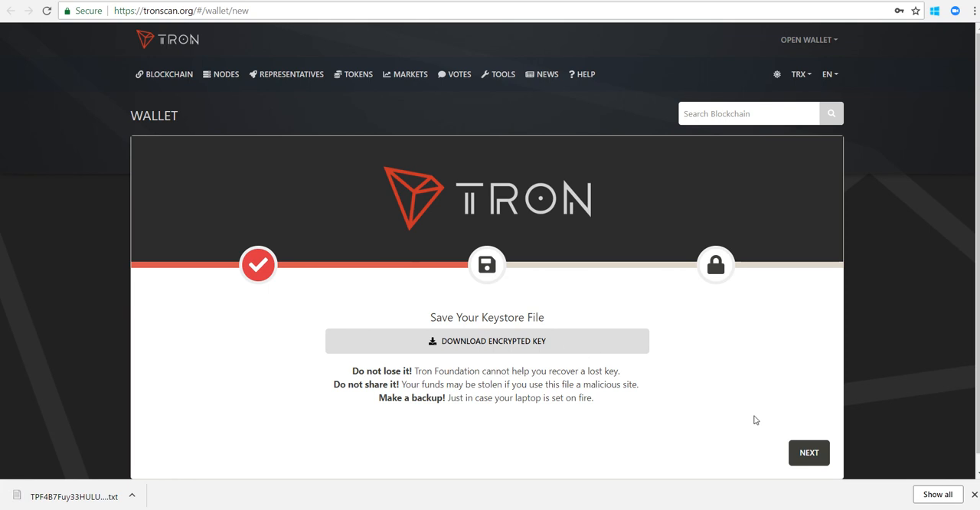
pyautogui.moveTo(692, 412)
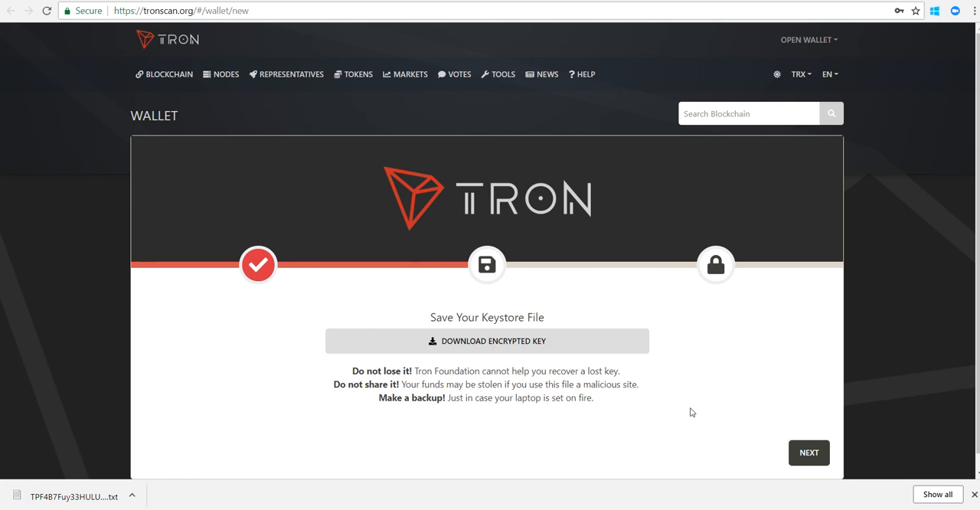
pyautogui.click(809, 452)
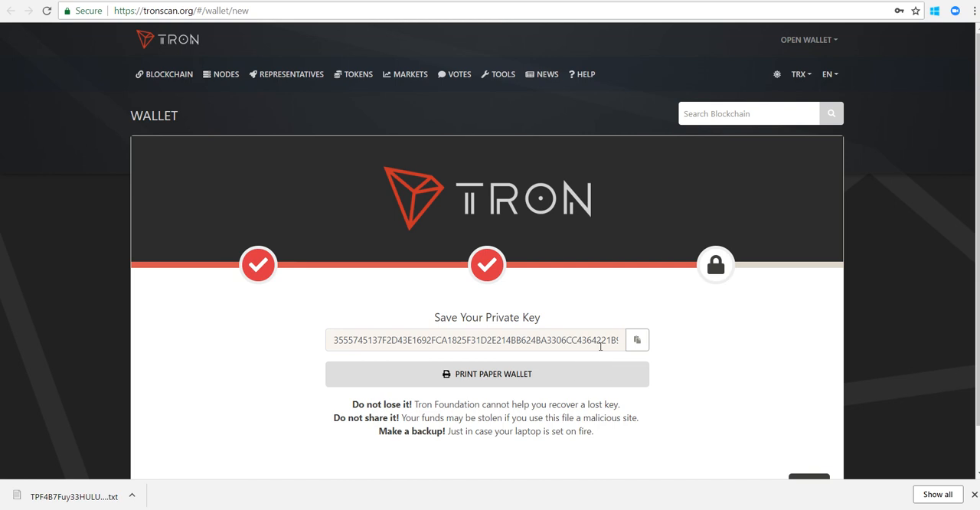
pyautogui.moveTo(619, 349)
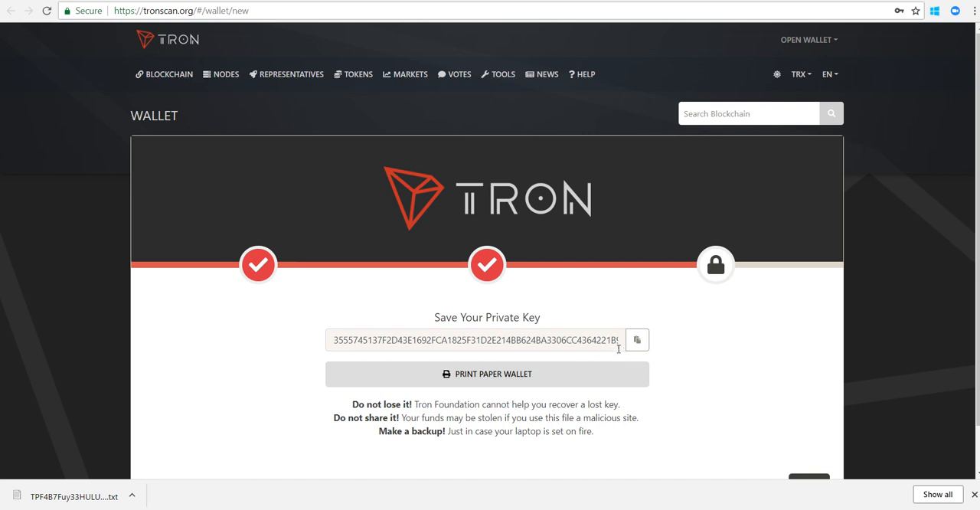
# Copy the wallet's private key and finish wallet creation.
pyautogui.click(638, 340)
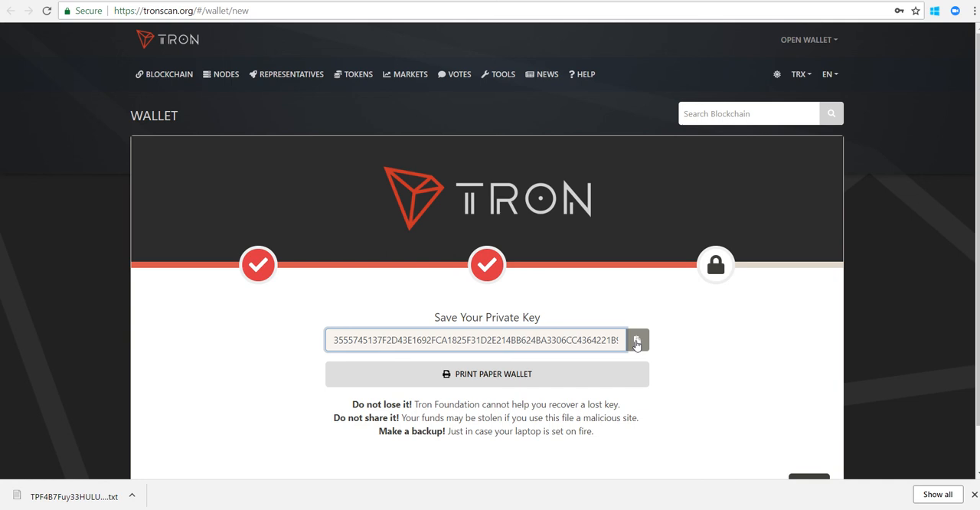
pyautogui.click(637, 340)
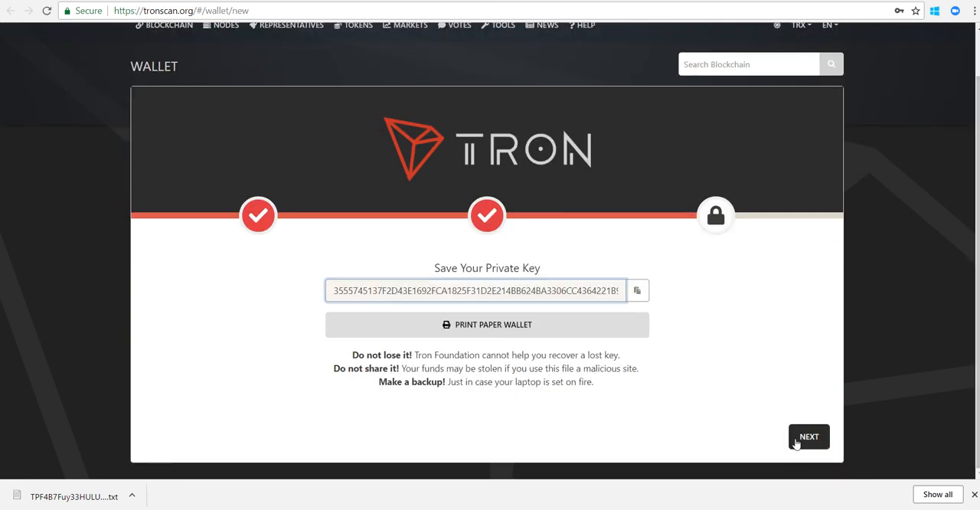
pyautogui.click(809, 436)
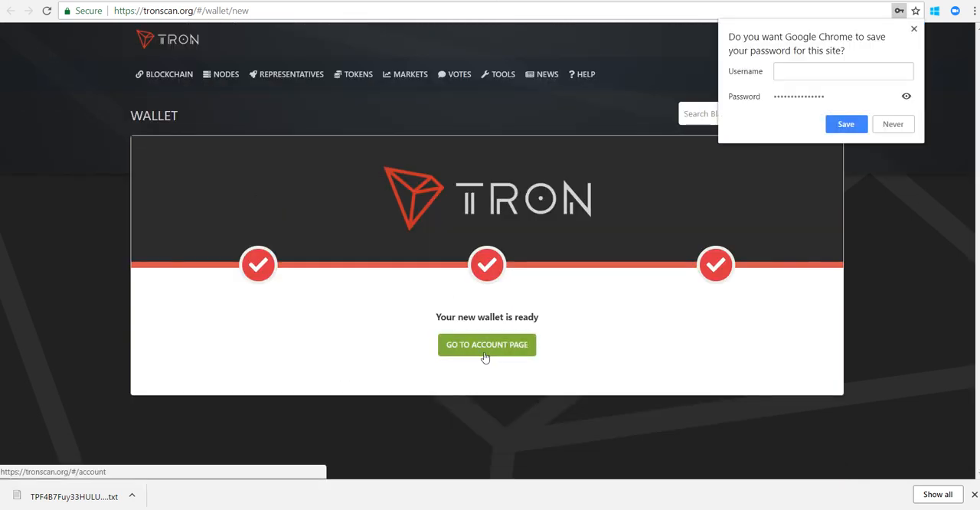
# Go to the new wallet's account page showing its address and zero balance.
pyautogui.click(487, 344)
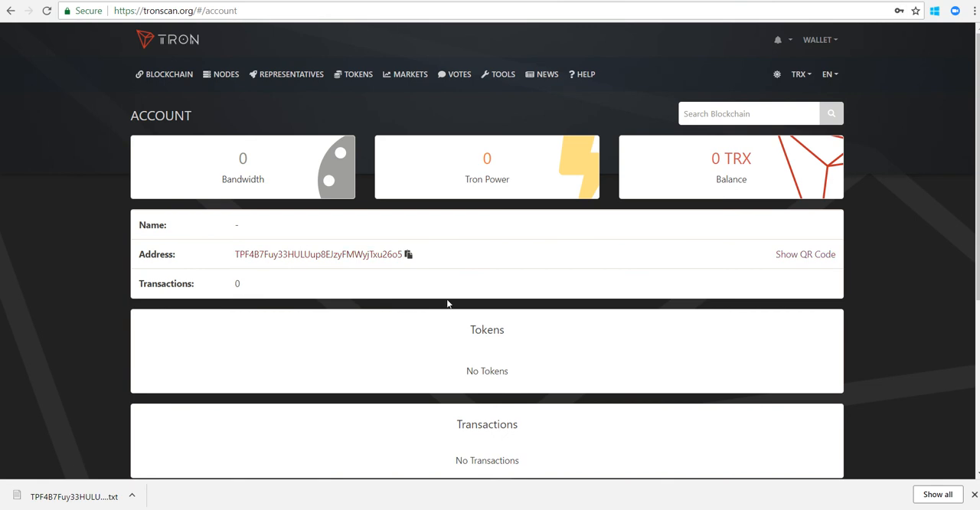
pyautogui.moveTo(389, 219)
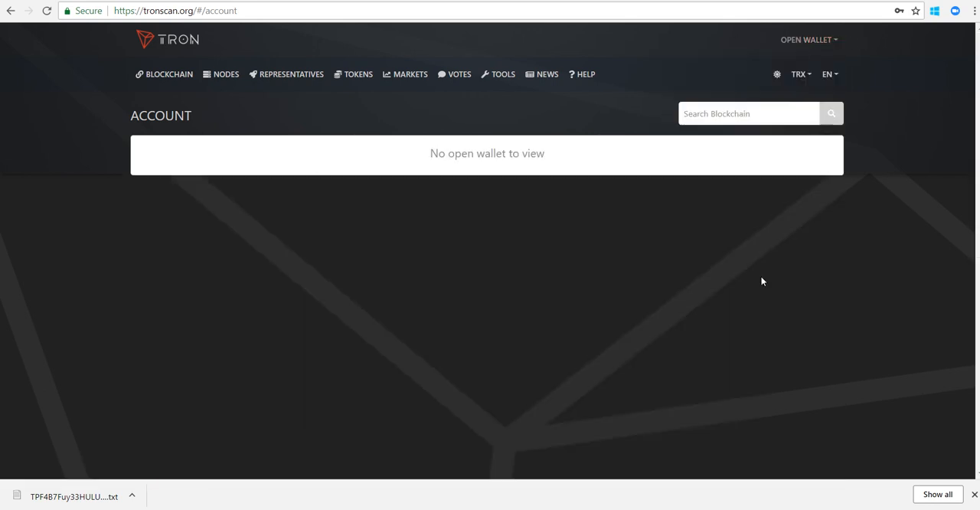
# Open a wallet from the keystore file saved in Downloads.
pyautogui.click(805, 40)
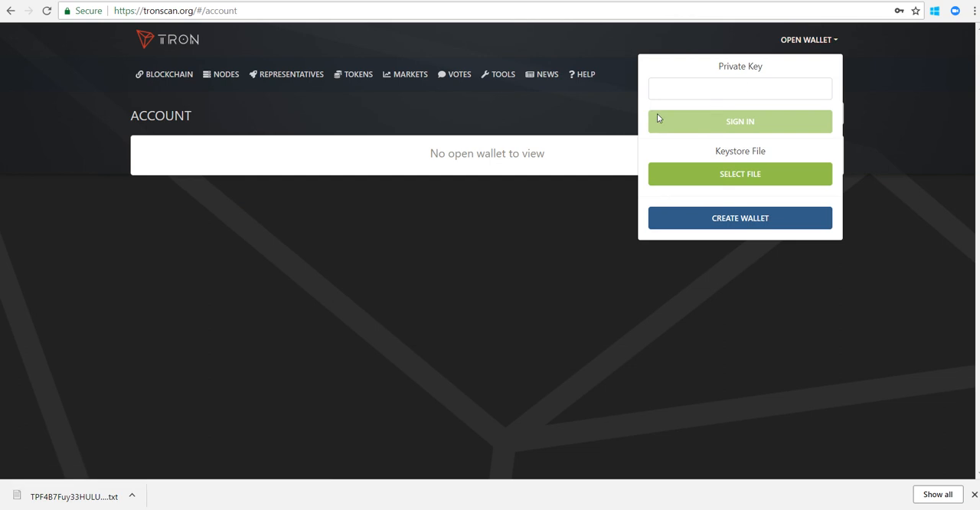
pyautogui.click(739, 174)
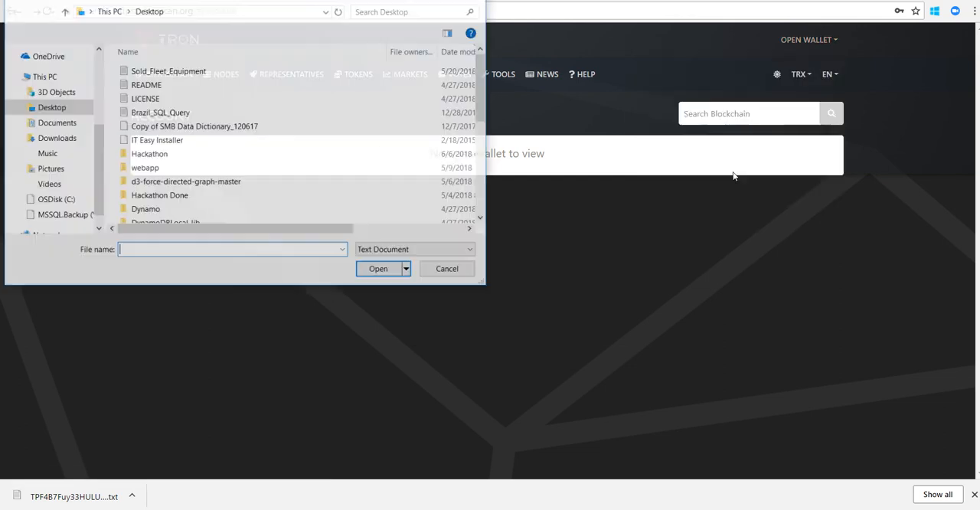
pyautogui.click(55, 66)
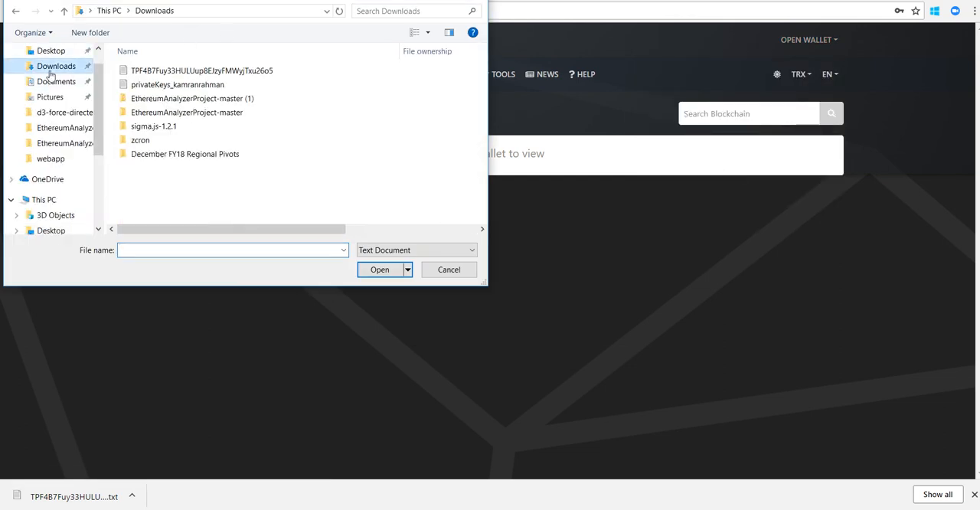
pyautogui.click(202, 71)
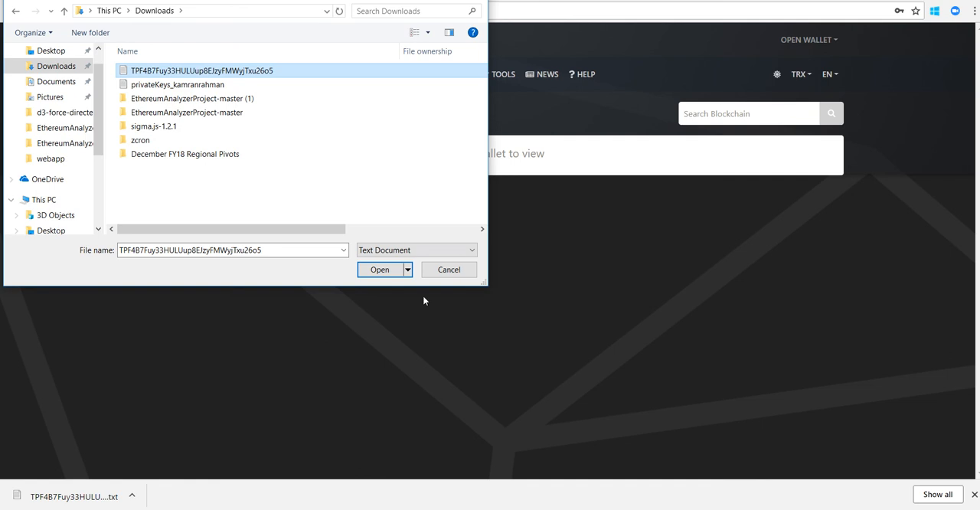
pyautogui.click(380, 268)
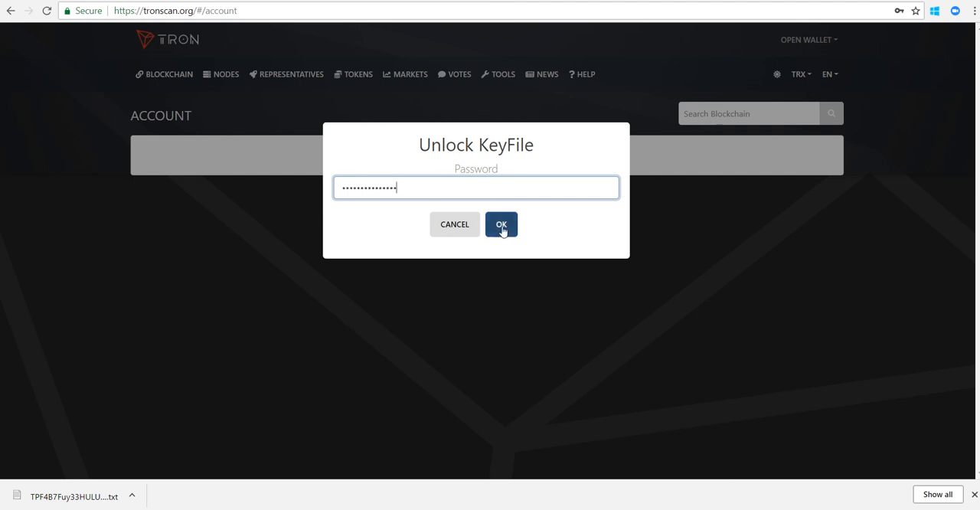
# Unlock the keystore with the wallet password and confirm, returning to the account page.
pyautogui.click(502, 224)
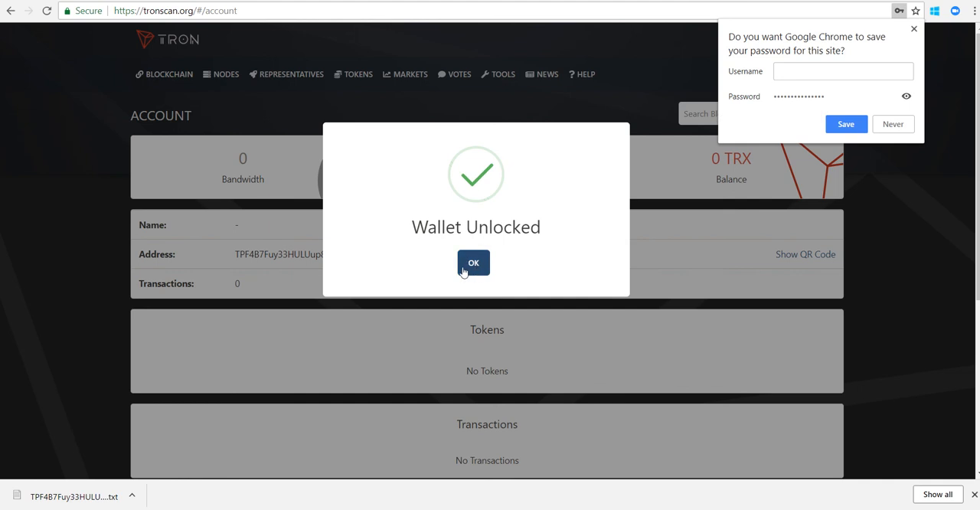
pyautogui.click(473, 264)
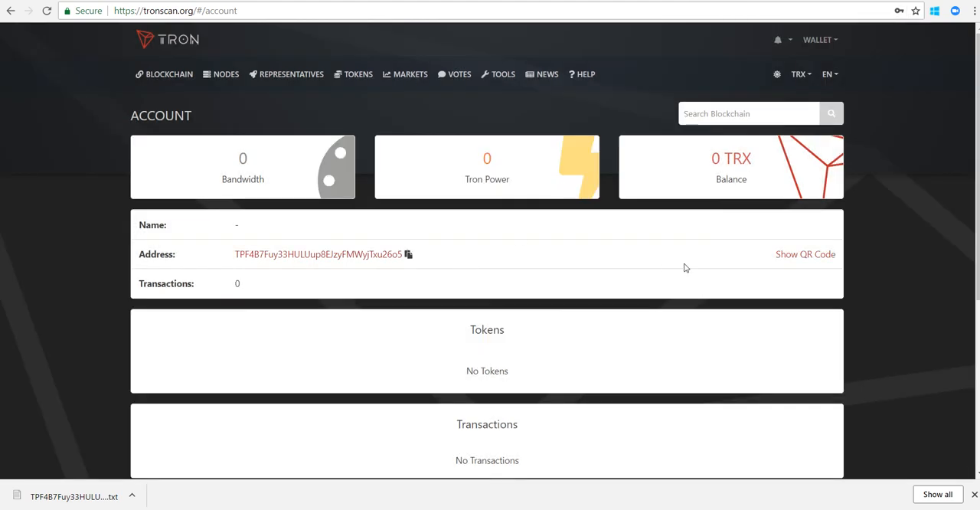